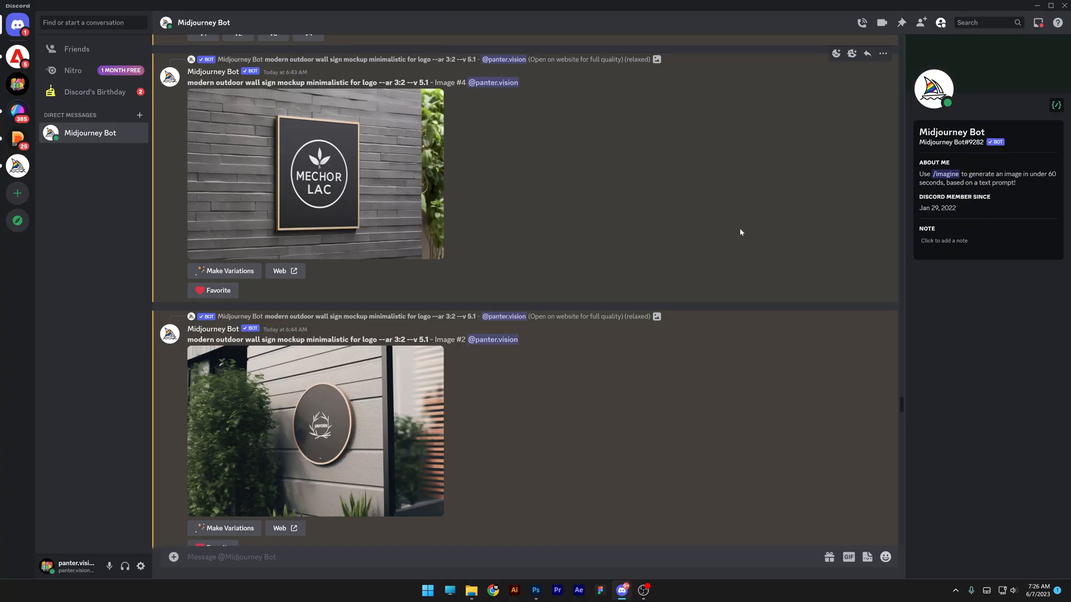
mouse_move(732, 242)
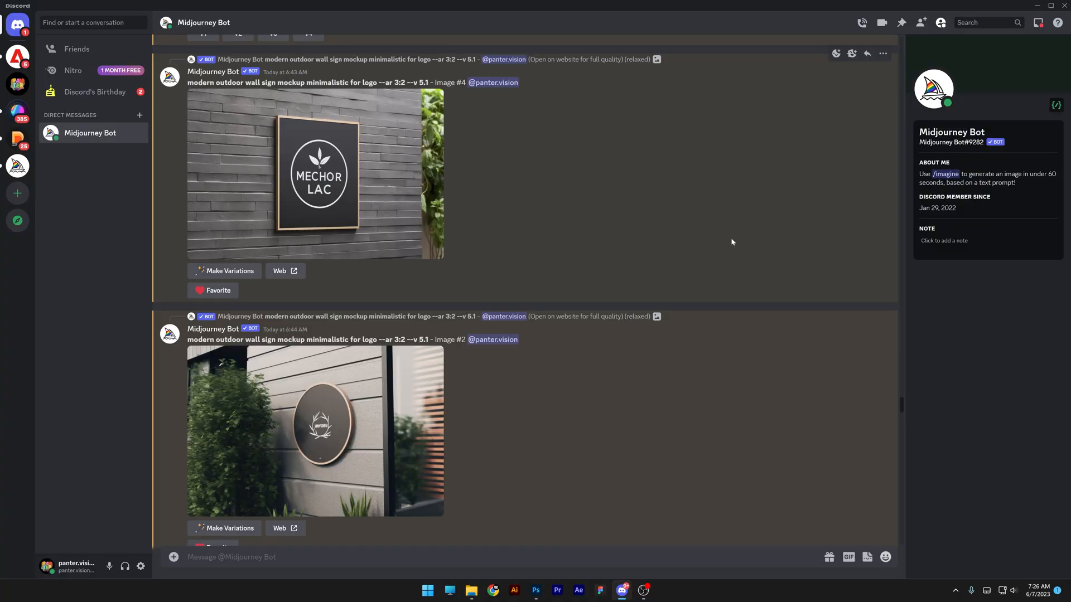
Step: Scroll past the wall sign mockups to the futuristic street-wall poster and empty white billboard
left_click(315, 173)
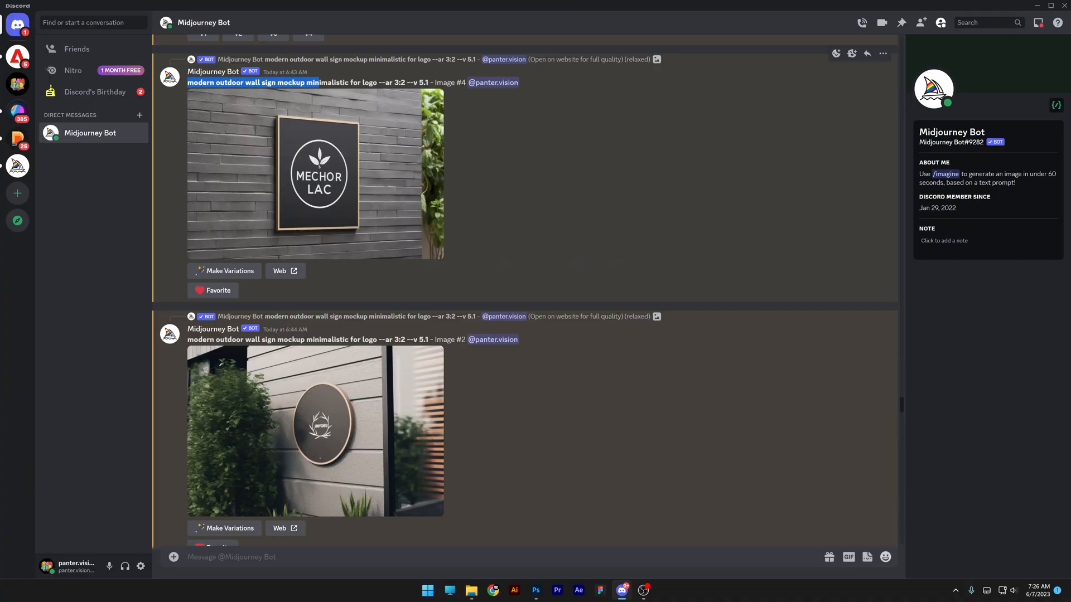
left_click(314, 430)
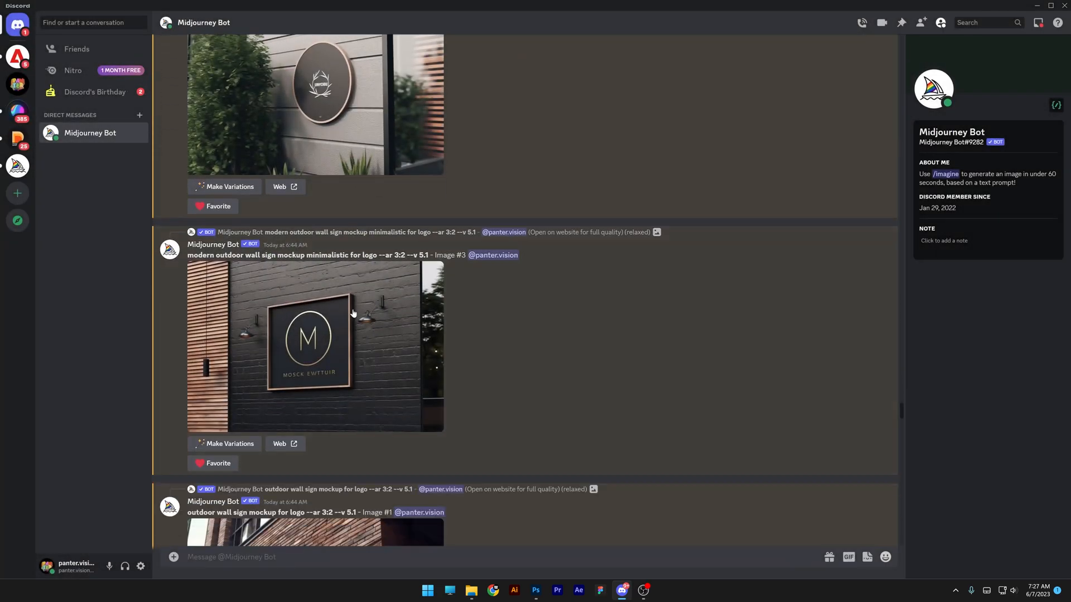
scroll("down", 3)
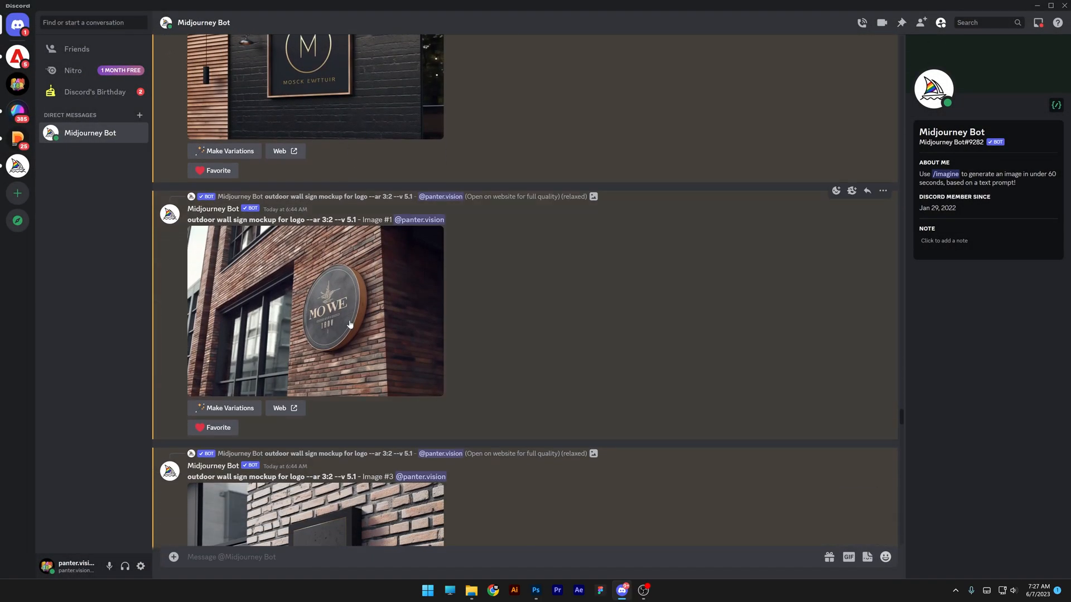
left_click(316, 311)
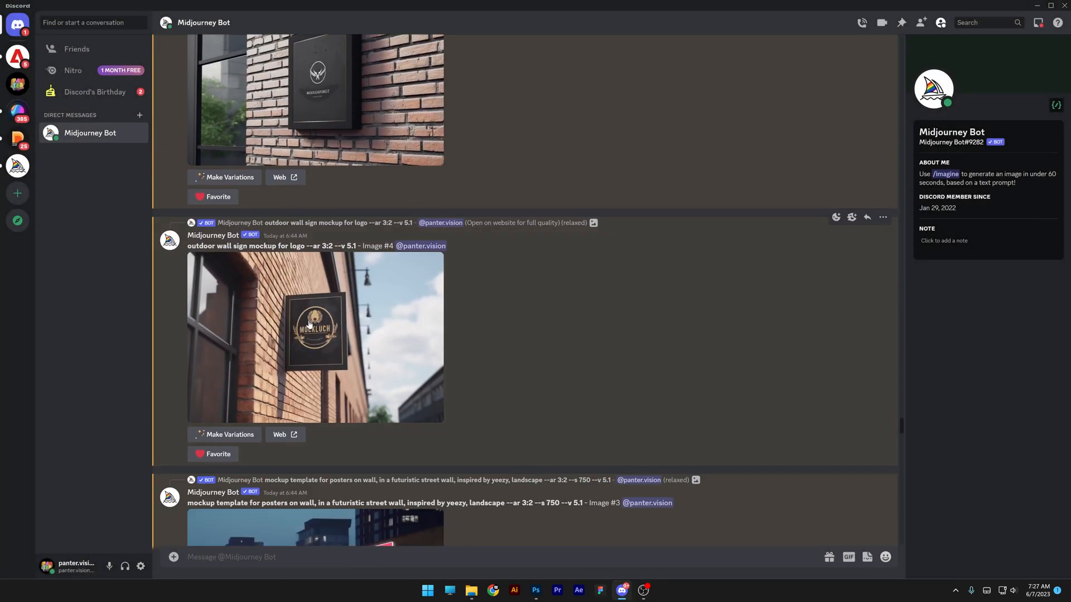
left_click(314, 337)
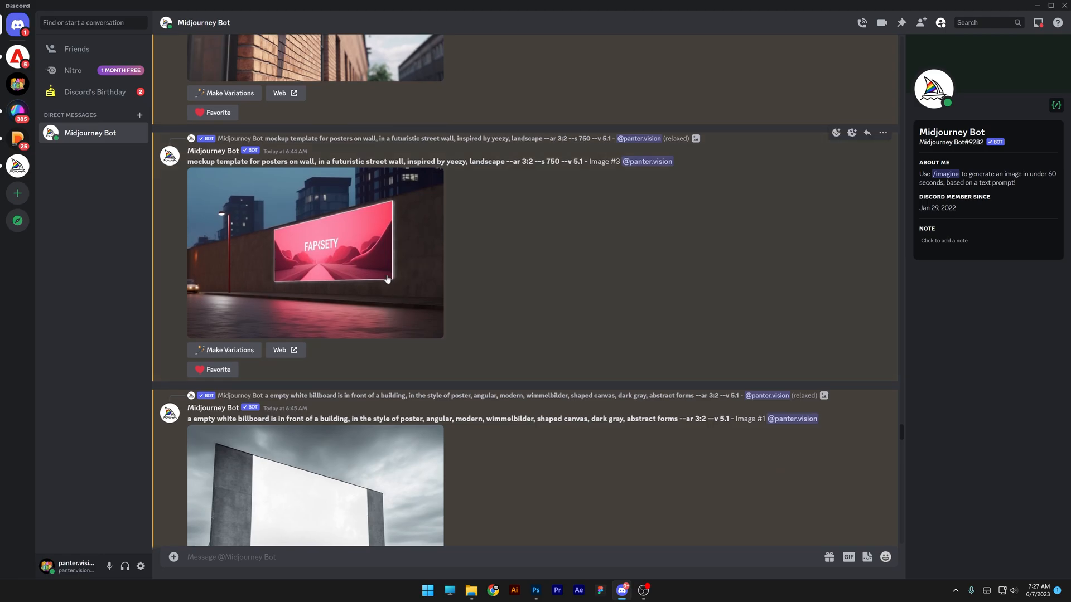
Step: Continue down to the 'Outdoor ad mockup, fully blurred background' city images
left_click(315, 252)
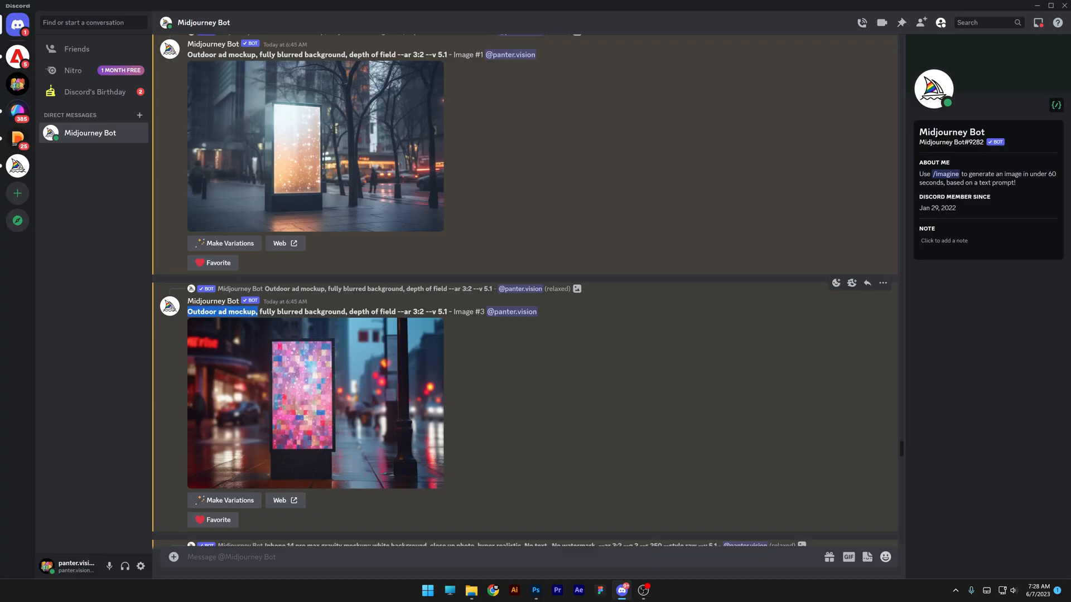
left_click(272, 522)
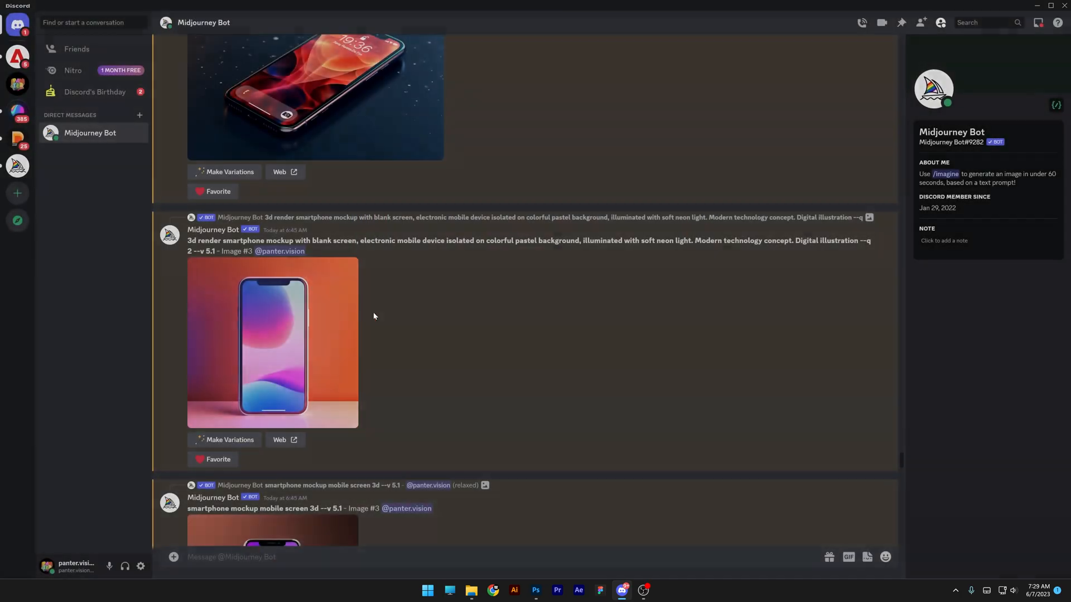
Step: Scroll past the smartphone renders to the corporate identity stationery mockups
left_click(272, 342)
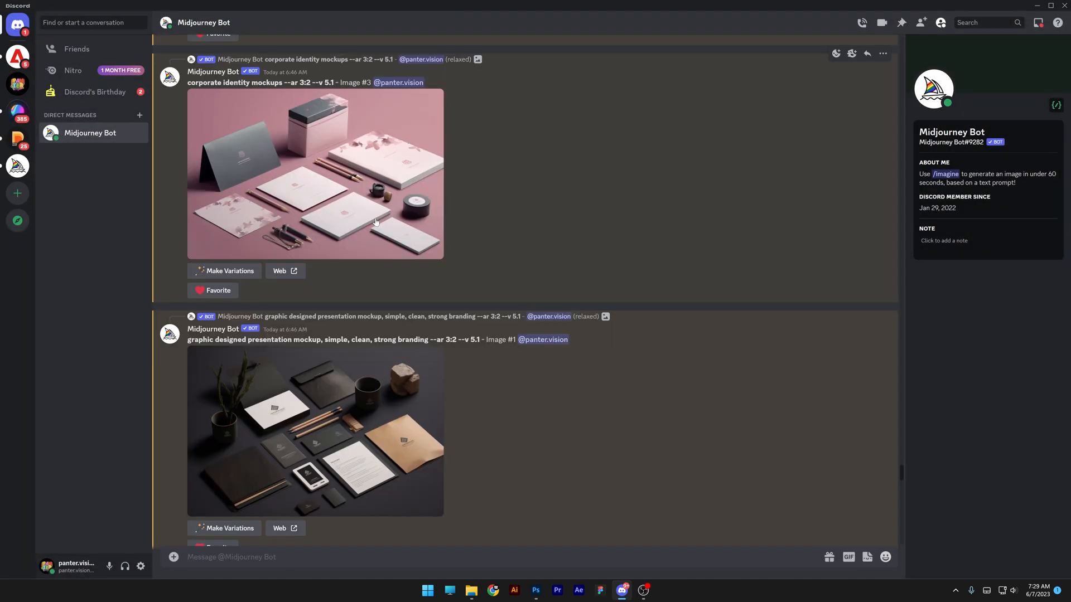
Step: Enlarge the dark stationery set, then reach the closeup corporate identity render
left_click(314, 174)
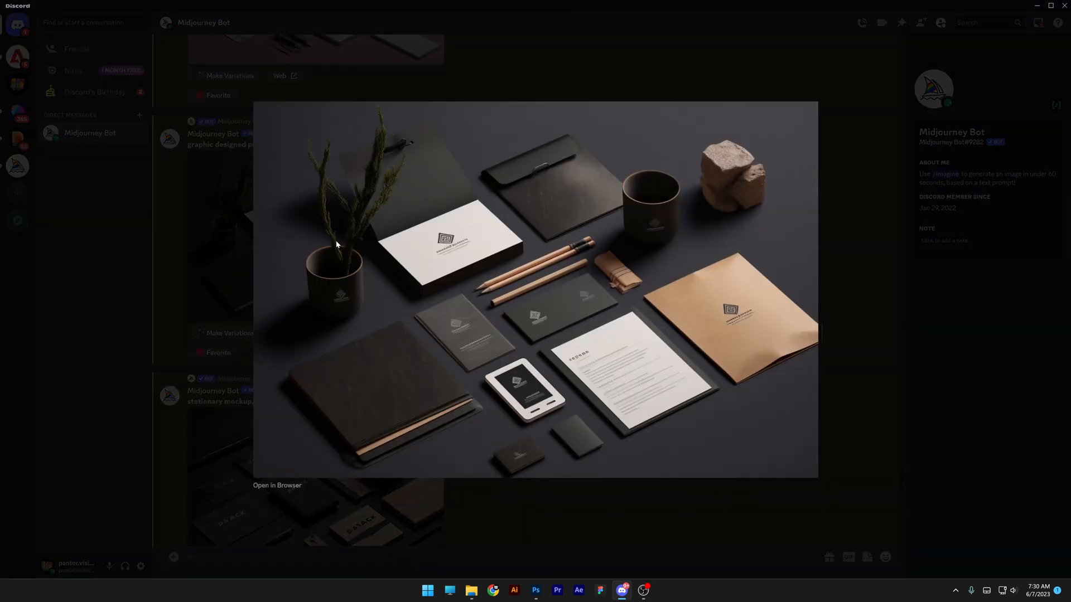
mouse_move(858, 320)
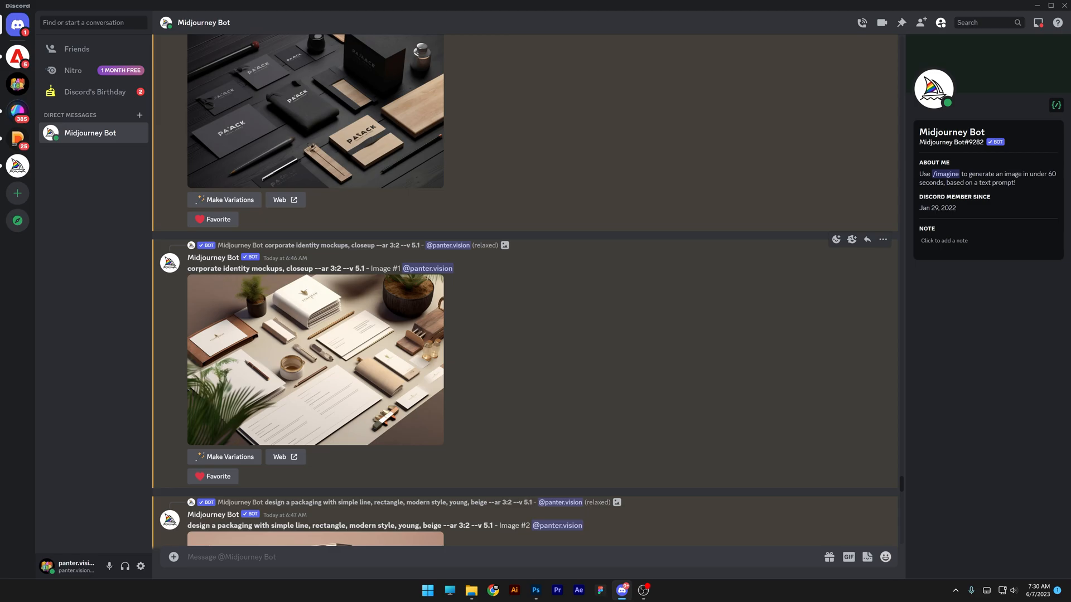
double_click(248, 267)
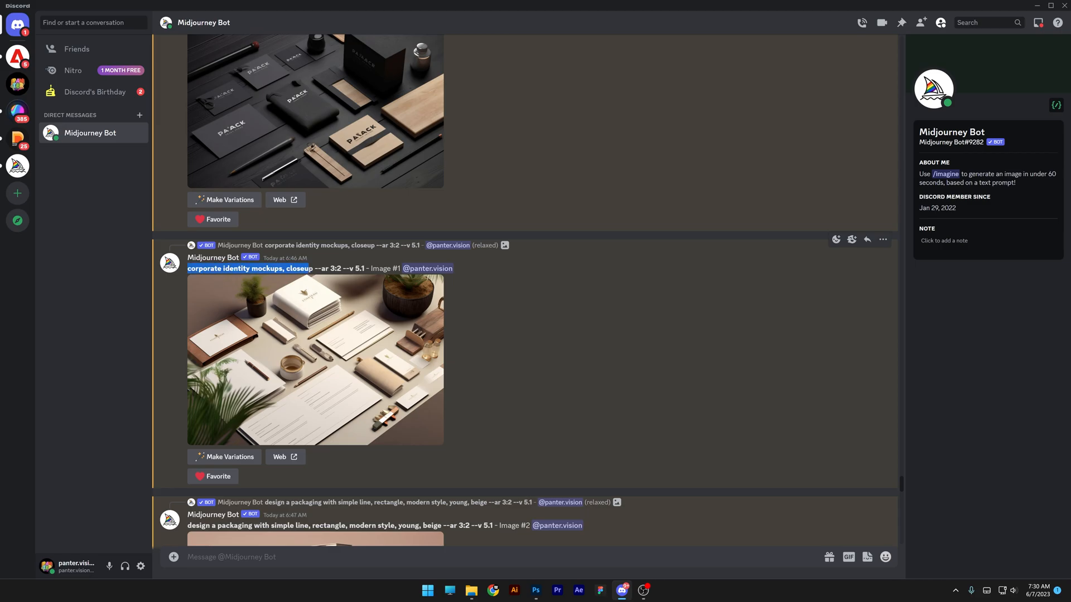
left_click(315, 359)
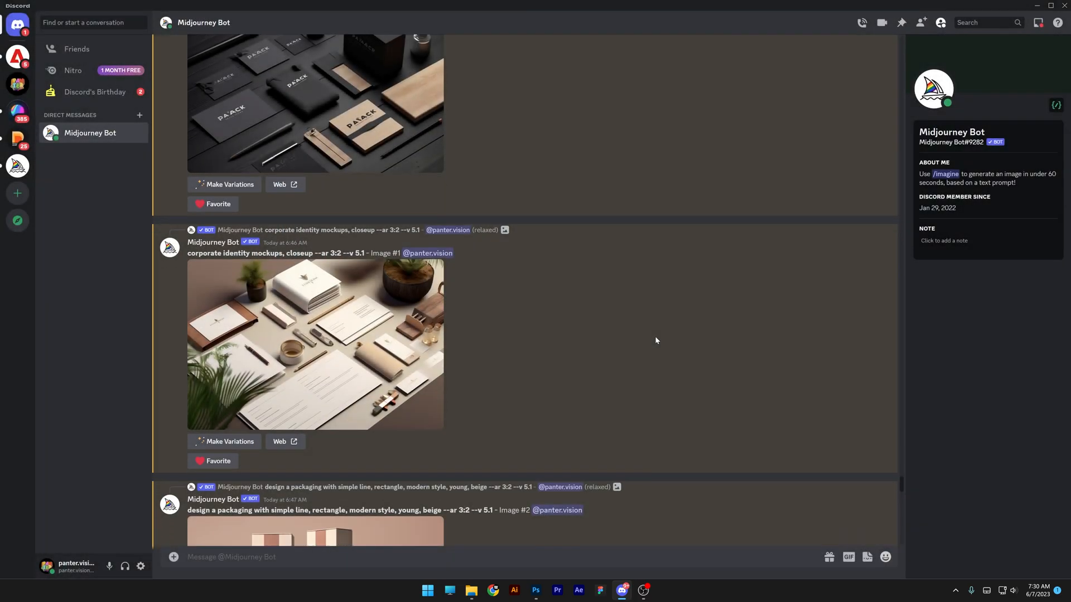
Step: Scroll past the packaging designs to the white cosmetics bottle label renders
scroll("down", 3)
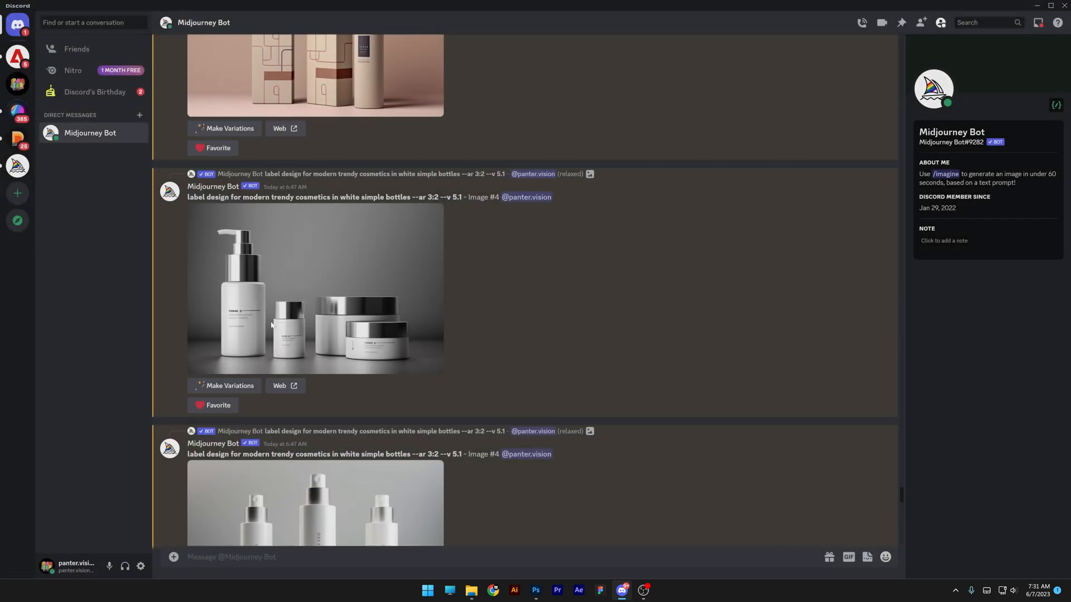
left_click(315, 502)
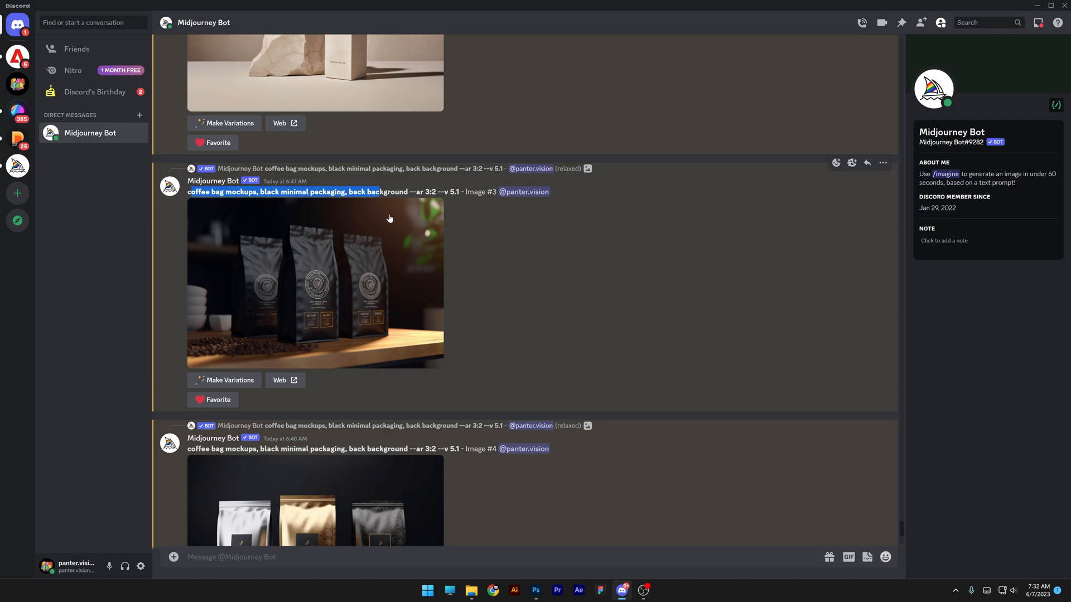
Step: View the silver, gold and black coffee bag Image #4 at full size
left_click(314, 282)
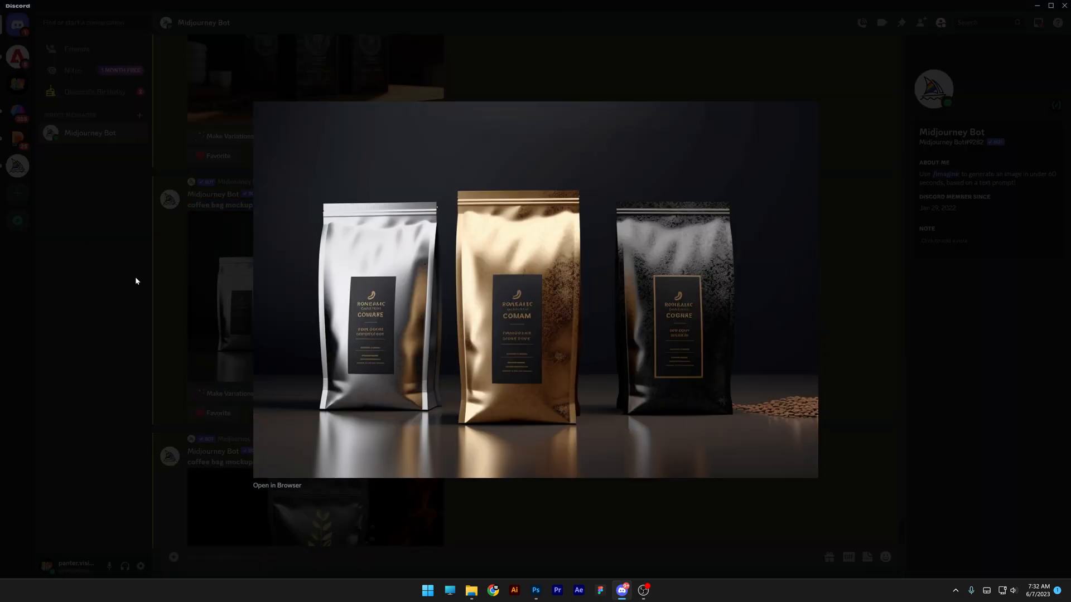